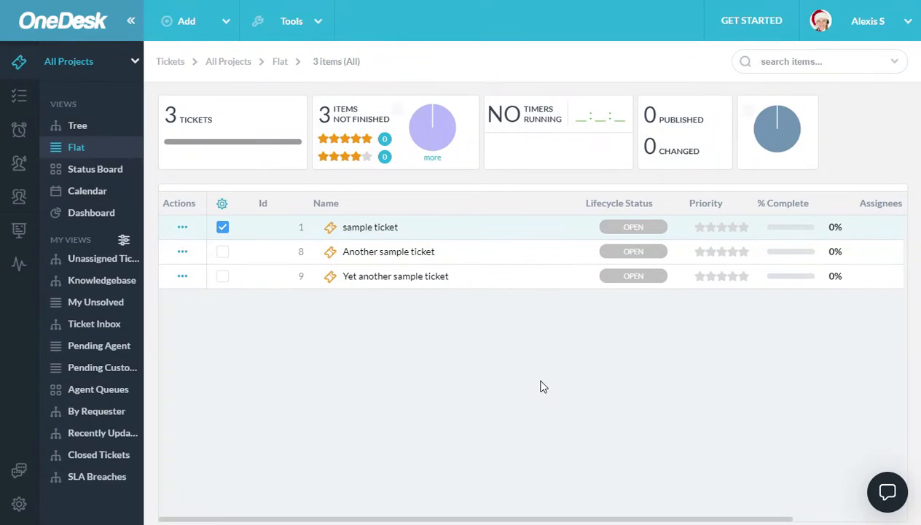
{"action": "mouse_move", "coordinate": [44, 136]}
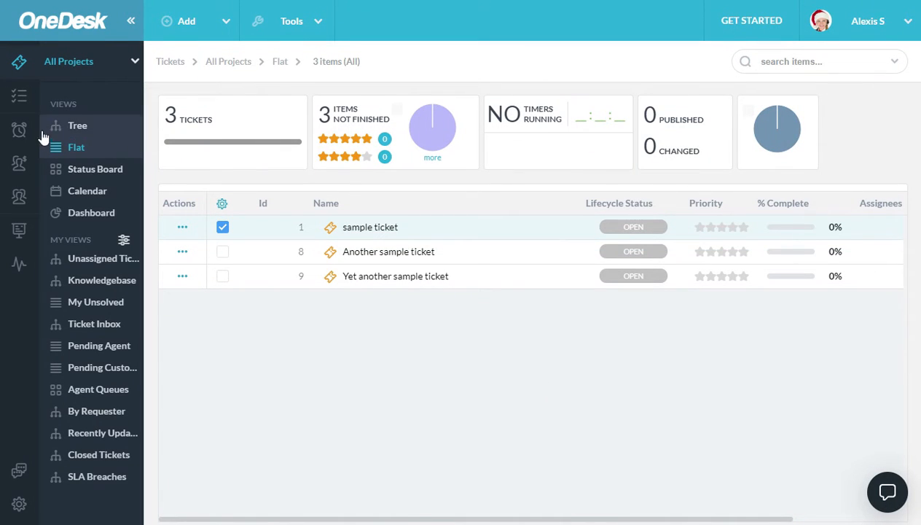
{"action": "mouse_move", "coordinate": [19, 163]}
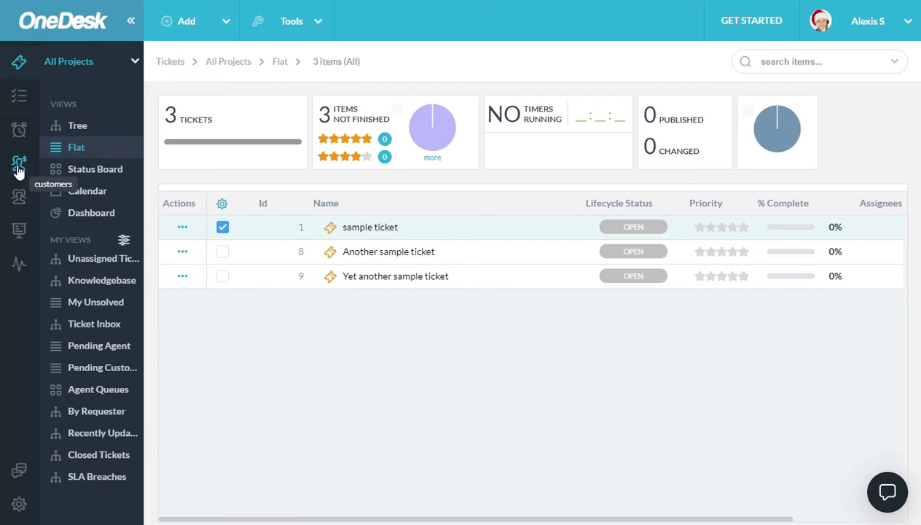
Switch from the ticket list to the customers tree view.
{"action": "left_click", "coordinate": [19, 164]}
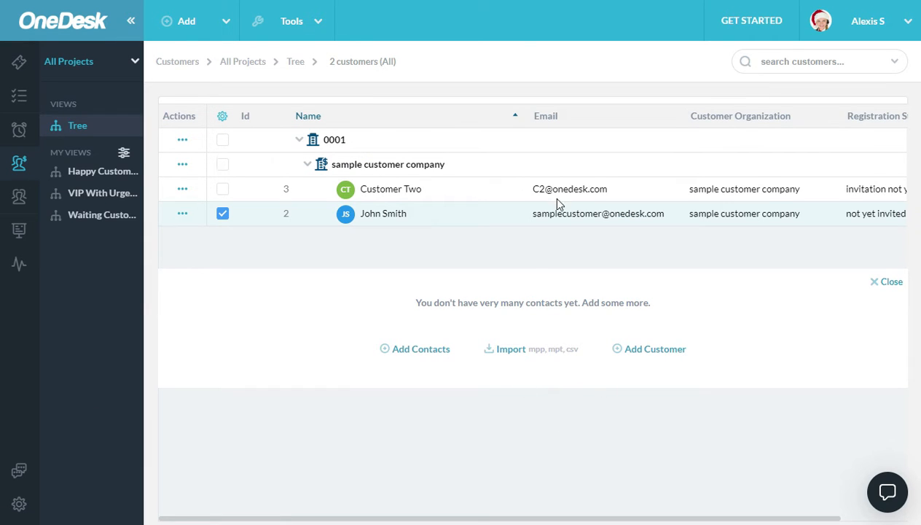
{"action": "mouse_move", "coordinate": [365, 164]}
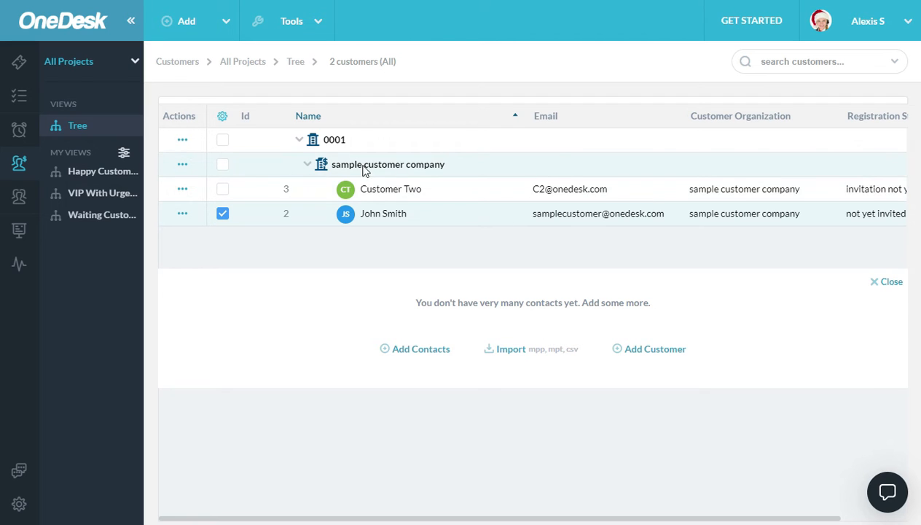
{"action": "mouse_move", "coordinate": [480, 171]}
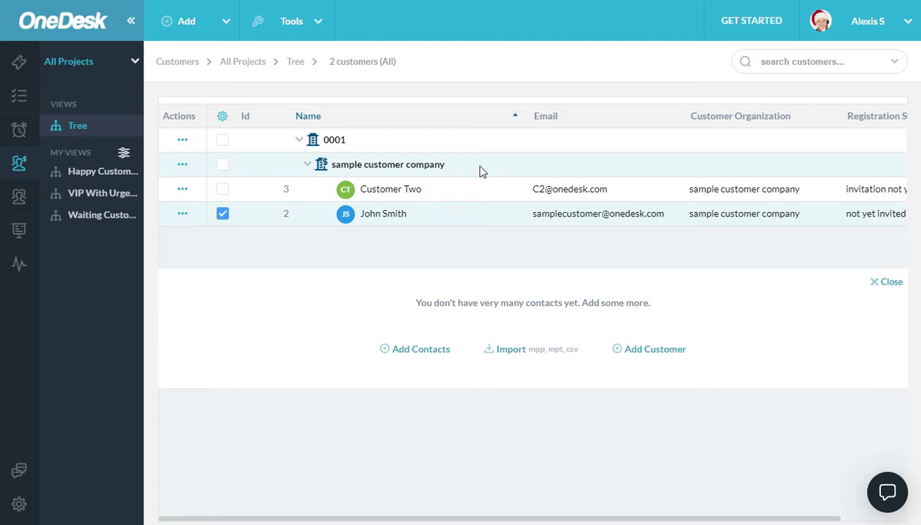
{"action": "mouse_move", "coordinate": [262, 284]}
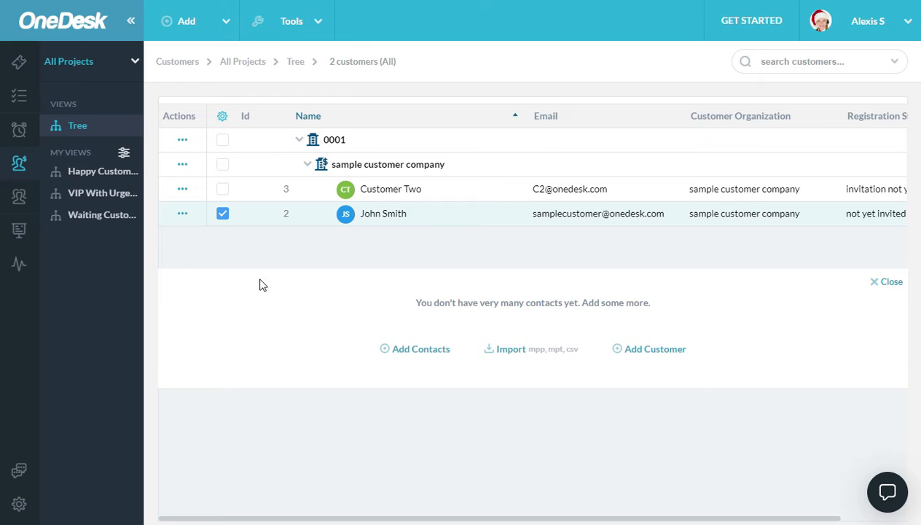
Open John Smith's (customer ID 2) full details from his row's Actions menu.
{"action": "left_click", "coordinate": [182, 213]}
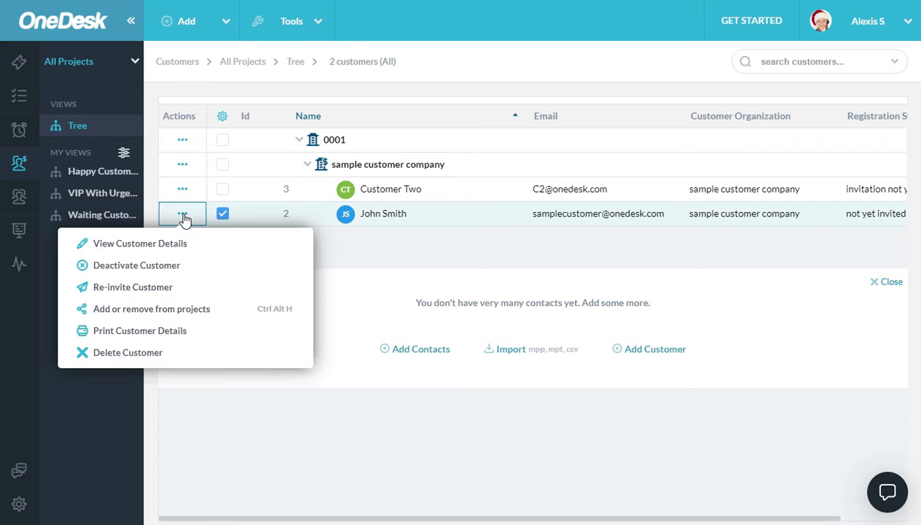
{"action": "mouse_move", "coordinate": [140, 243]}
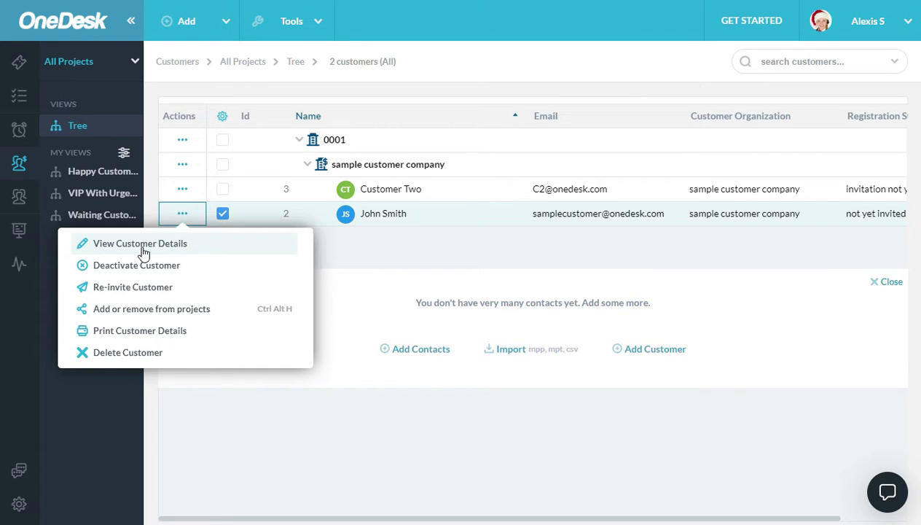
{"action": "left_click", "coordinate": [140, 243]}
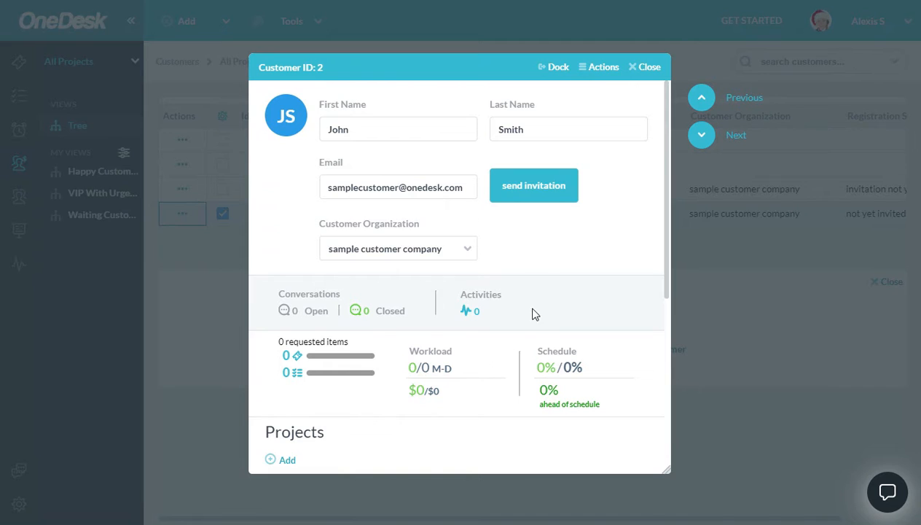
{"action": "mouse_move", "coordinate": [555, 66]}
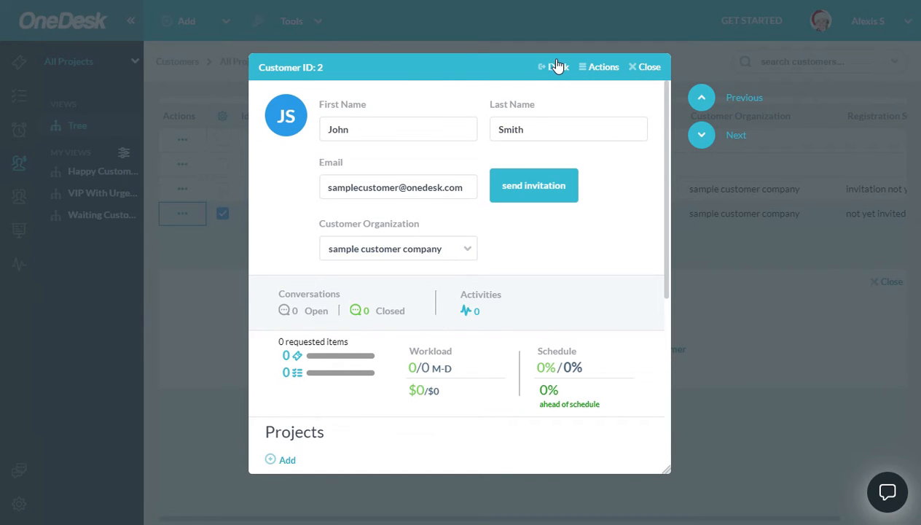
Dock Customer Two's details beside the list and scroll to its Custom Fields.
{"action": "left_click", "coordinate": [553, 66]}
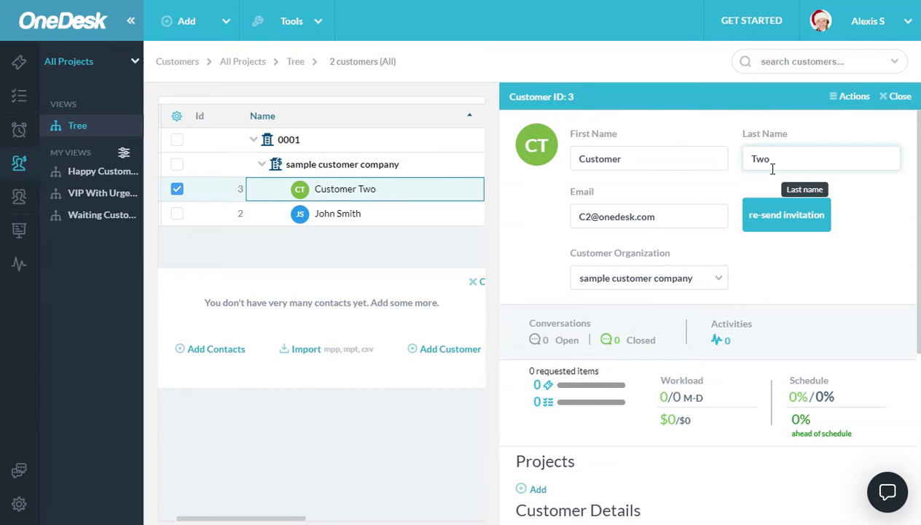
{"action": "mouse_move", "coordinate": [749, 235]}
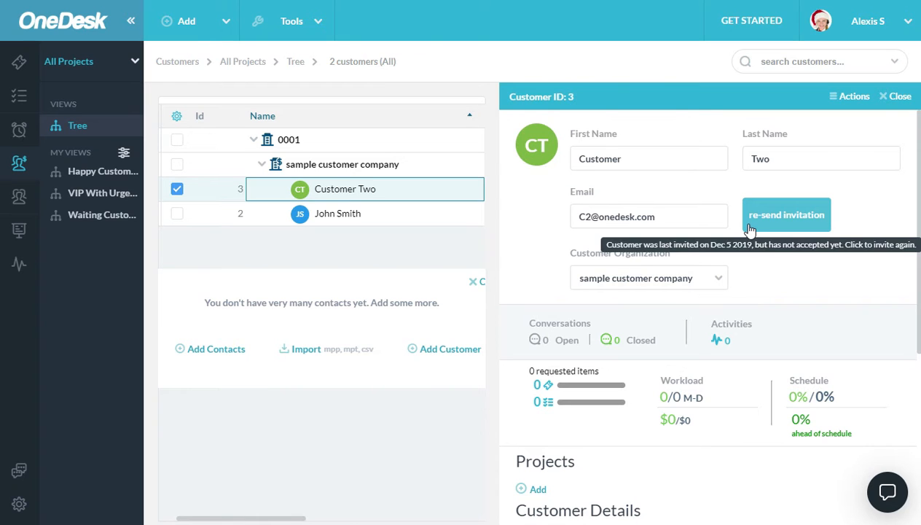
{"action": "mouse_move", "coordinate": [630, 239]}
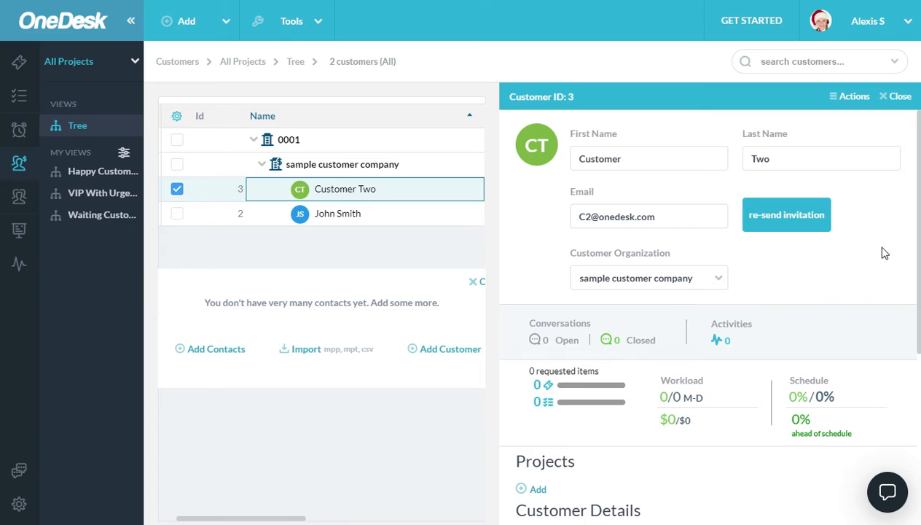
{"action": "scroll", "scroll_direction": "down", "scroll_amount": 3}
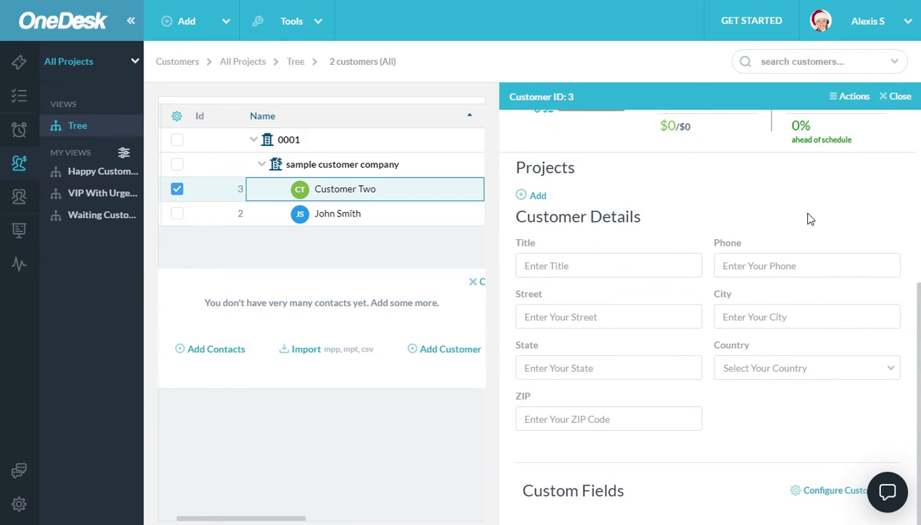
{"action": "mouse_move", "coordinate": [786, 437]}
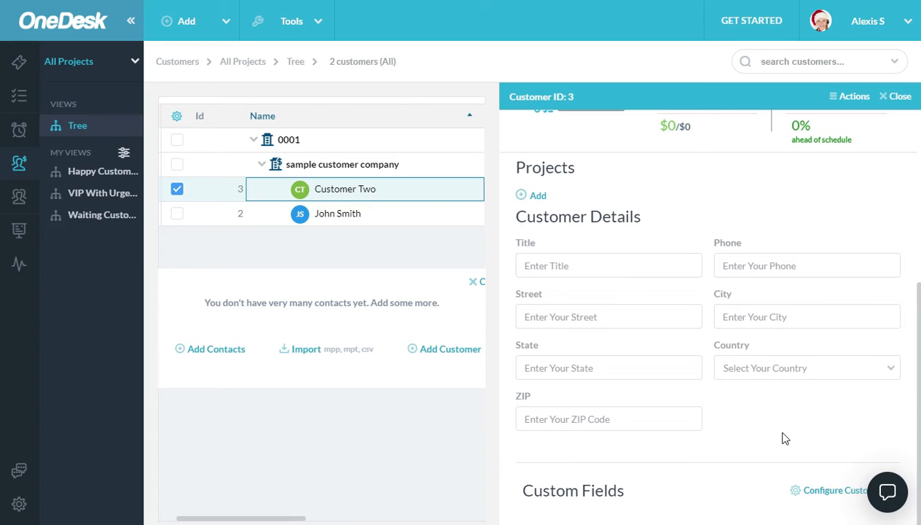
{"action": "mouse_move", "coordinate": [729, 499]}
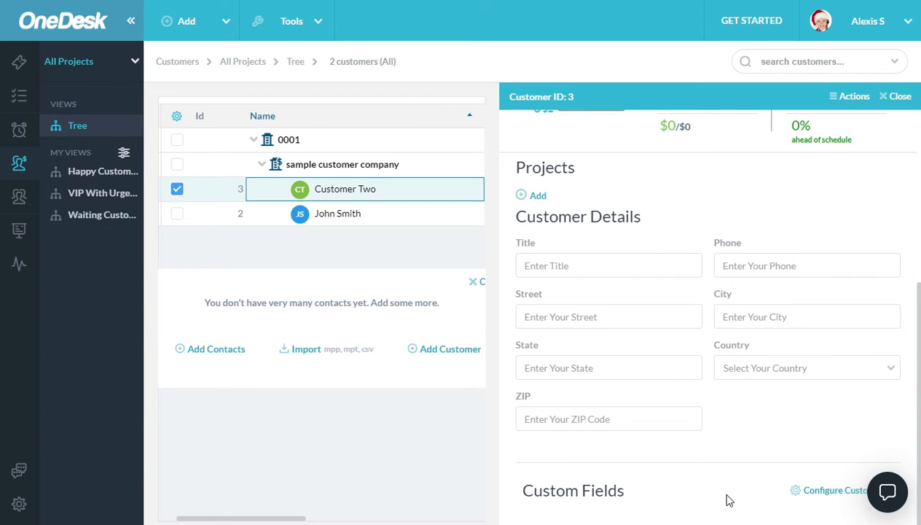
{"action": "mouse_move", "coordinate": [754, 491]}
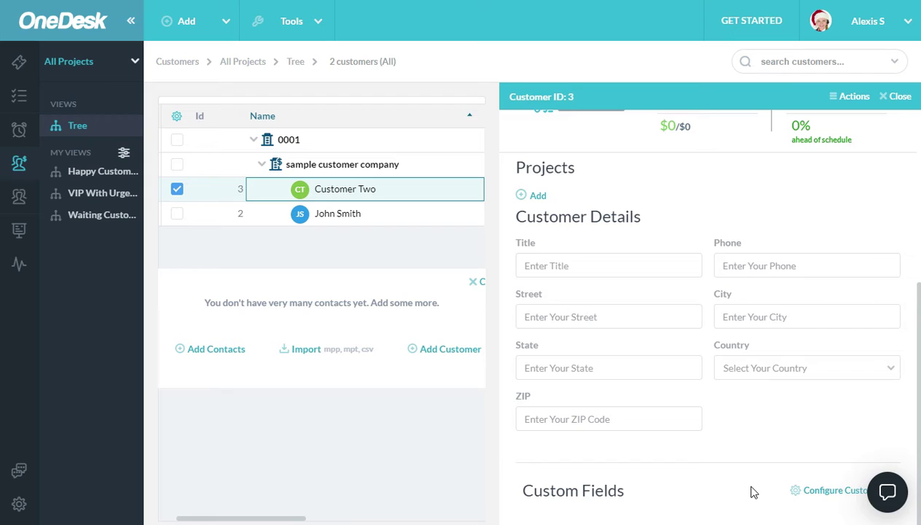
{"action": "mouse_move", "coordinate": [705, 437]}
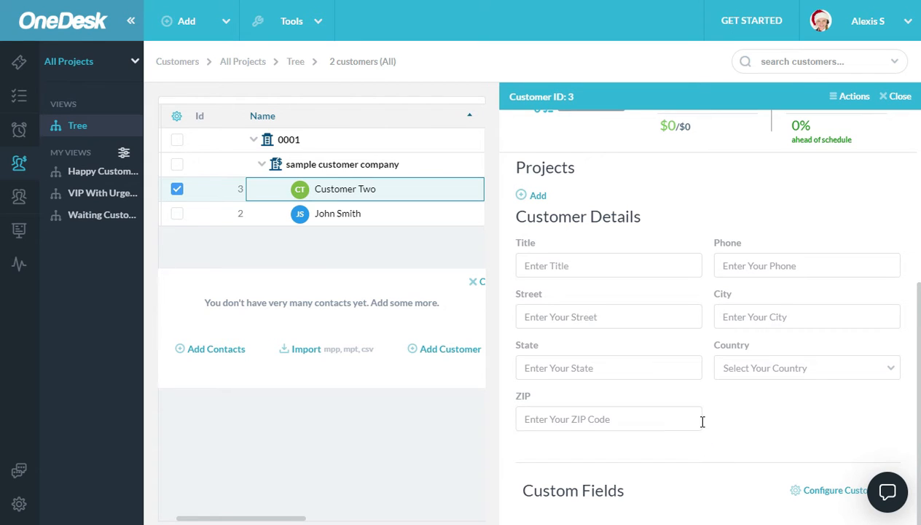
{"action": "mouse_move", "coordinate": [20, 505]}
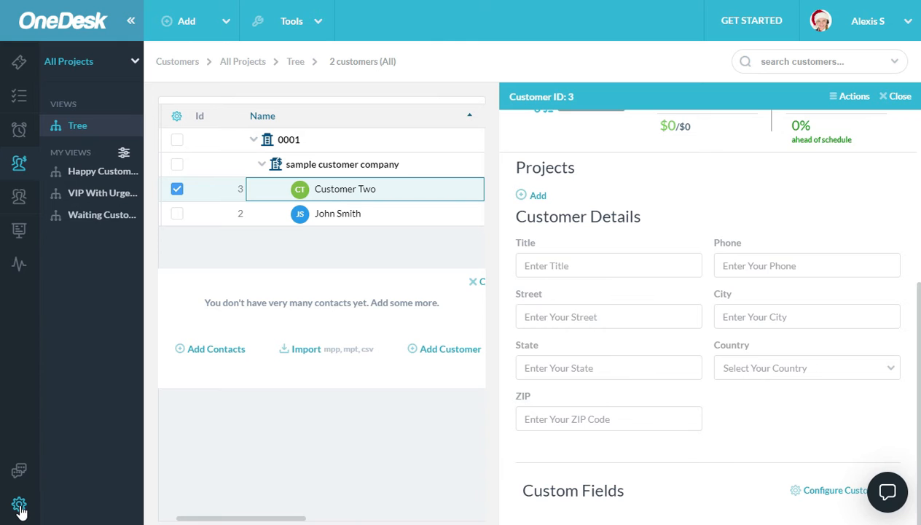
In Administration > Customers settings, turn on Show Hidden Fields to reveal Customer size.
{"action": "left_click", "coordinate": [19, 503]}
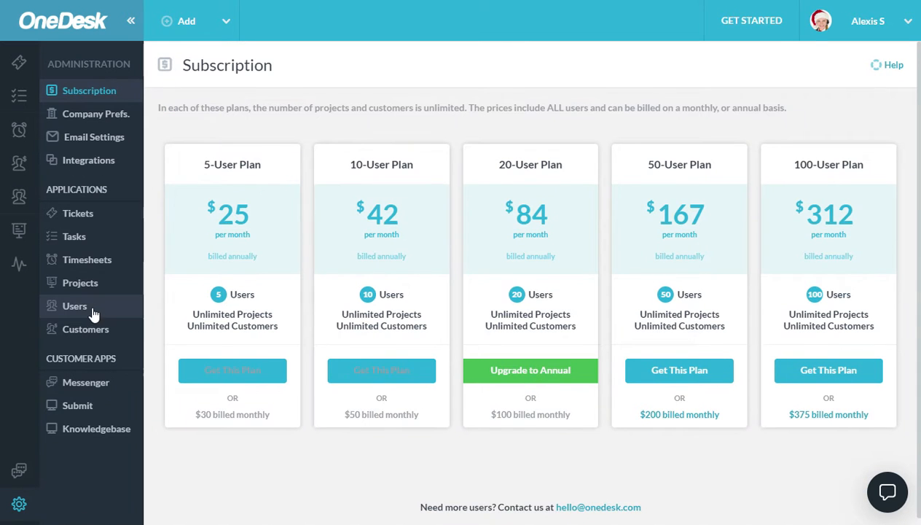
{"action": "left_click", "coordinate": [86, 328]}
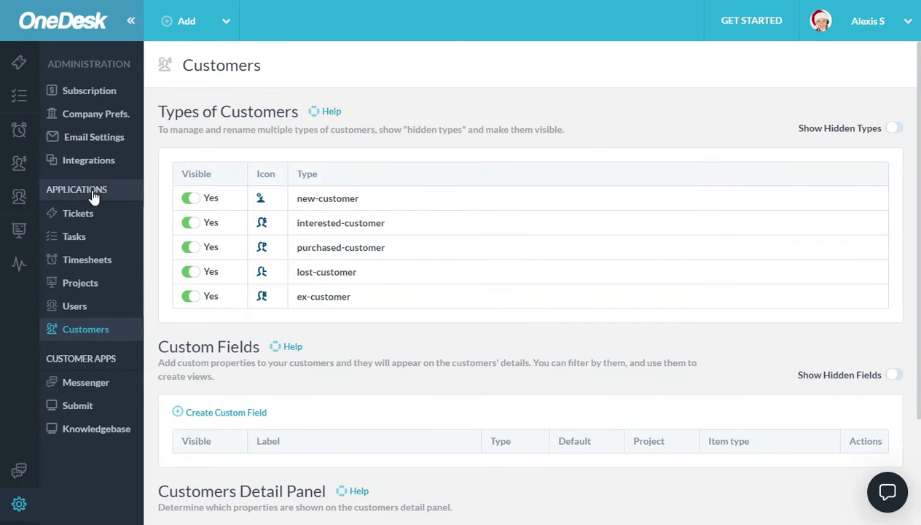
{"action": "mouse_move", "coordinate": [390, 119]}
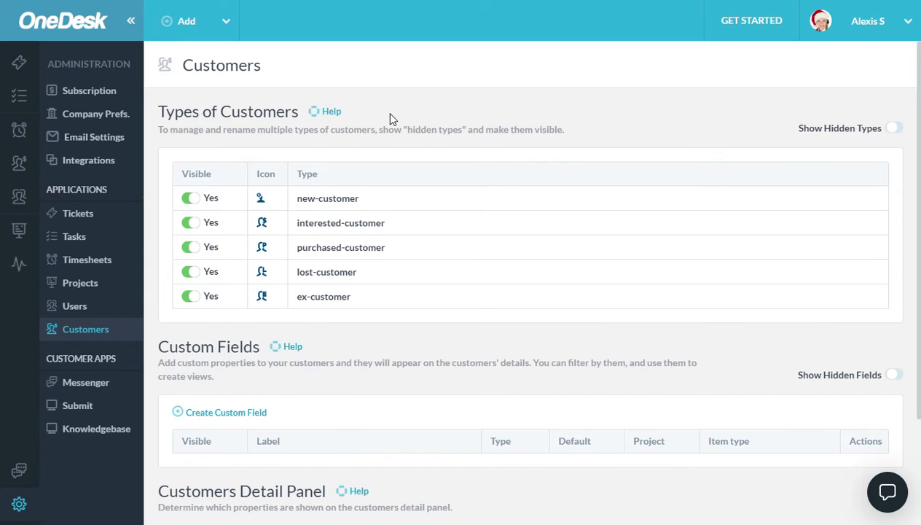
{"action": "mouse_move", "coordinate": [435, 363]}
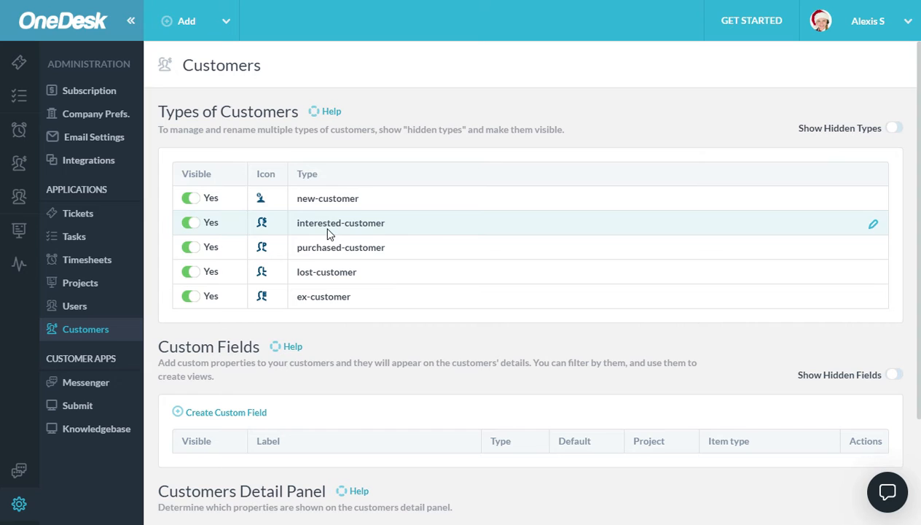
{"action": "mouse_move", "coordinate": [541, 372]}
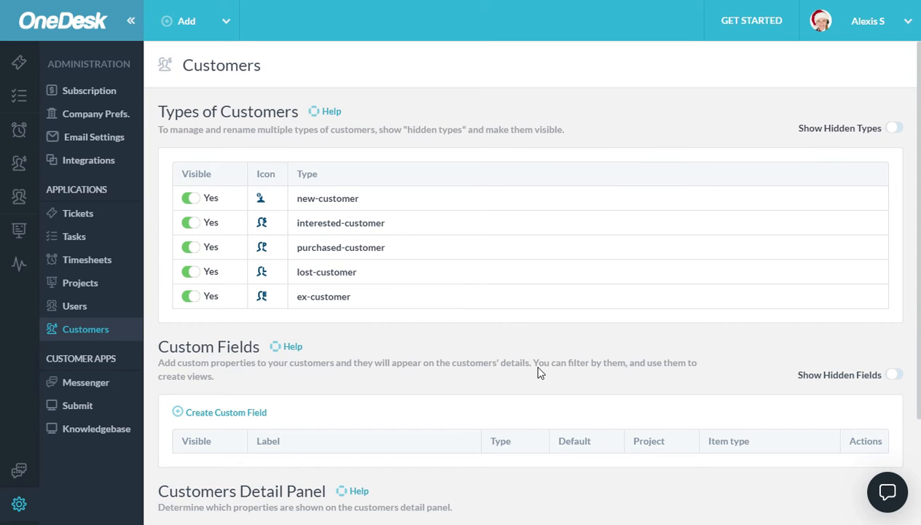
{"action": "mouse_move", "coordinate": [419, 335]}
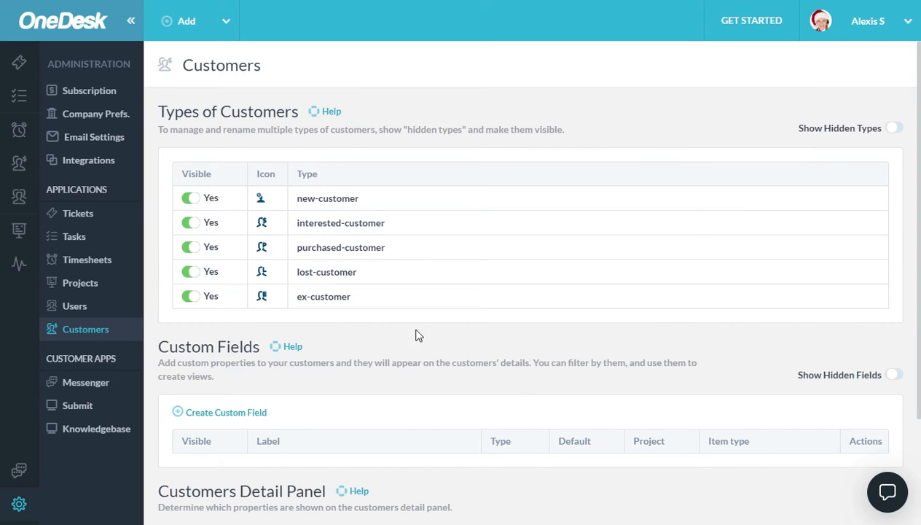
{"action": "scroll", "scroll_direction": "down", "scroll_amount": 3}
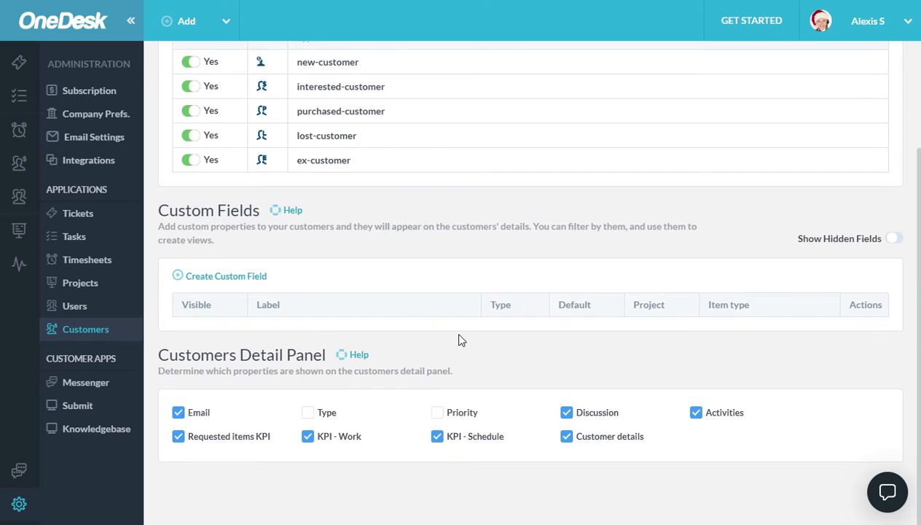
{"action": "mouse_move", "coordinate": [326, 330]}
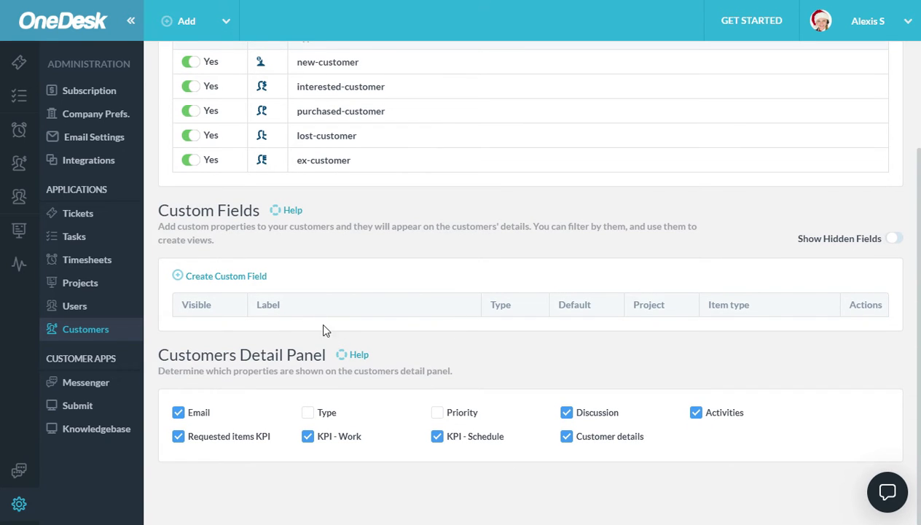
{"action": "mouse_move", "coordinate": [557, 333]}
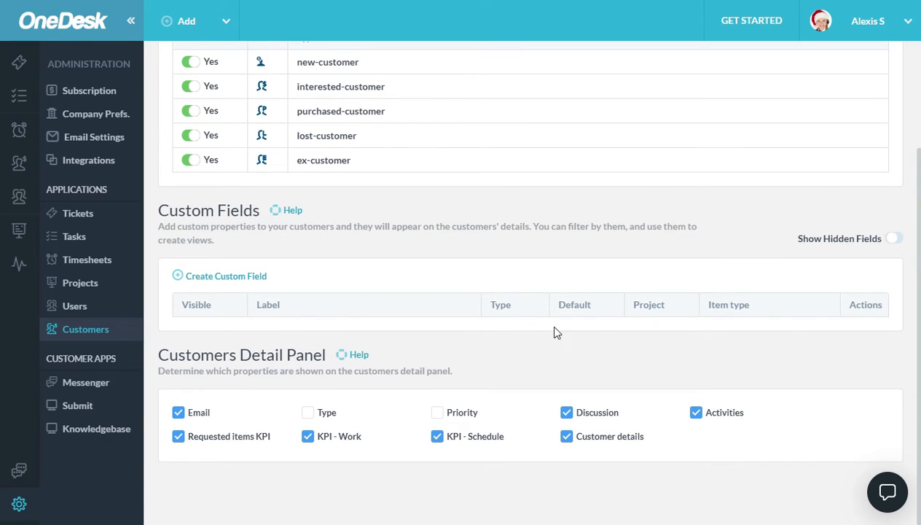
{"action": "left_click", "coordinate": [894, 238]}
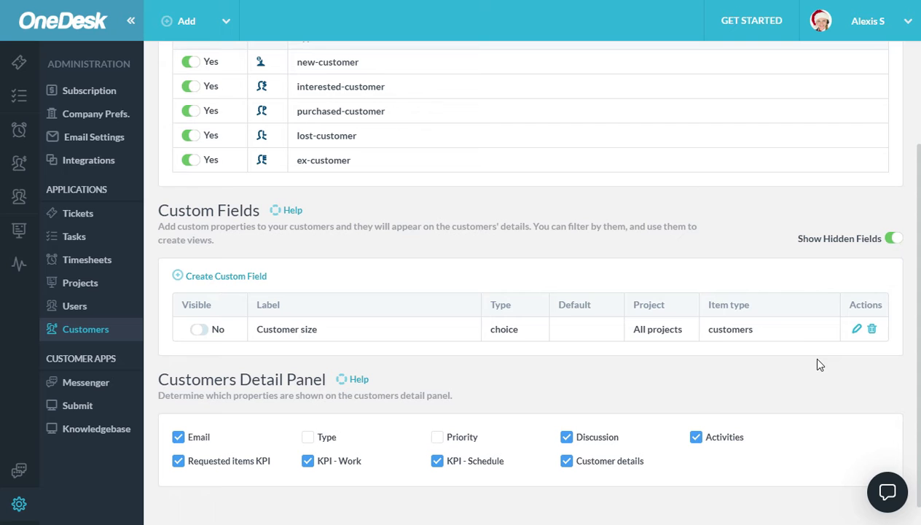
Start a new custom field named Customer Priority with the choice type.
{"action": "left_click", "coordinate": [226, 275]}
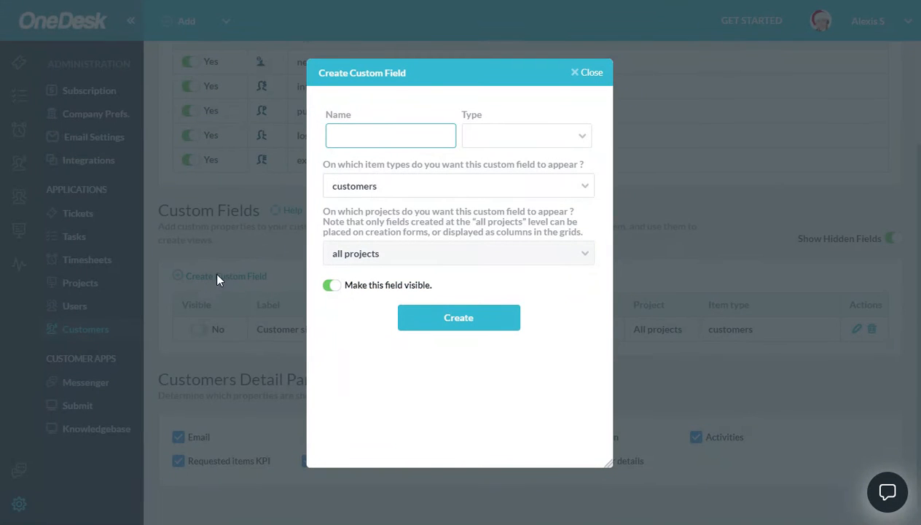
{"action": "left_click", "coordinate": [390, 135]}
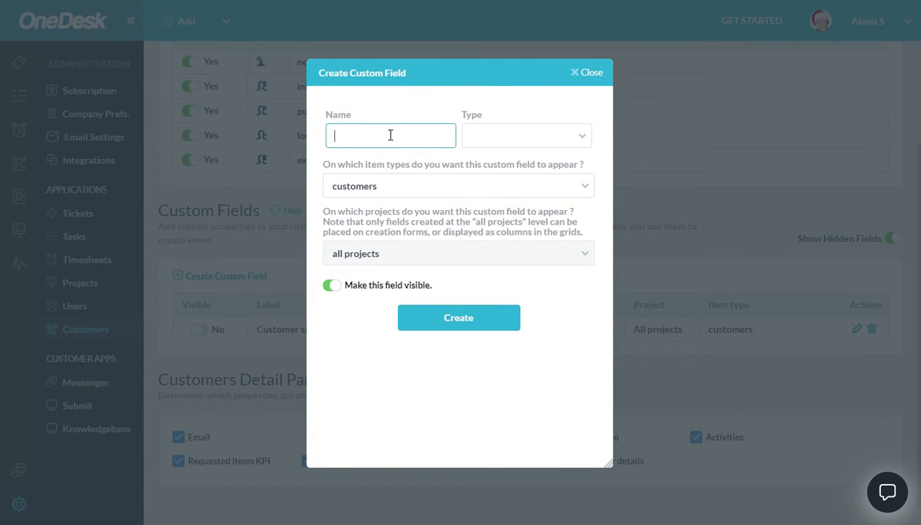
{"action": "type", "text": "Customer"}
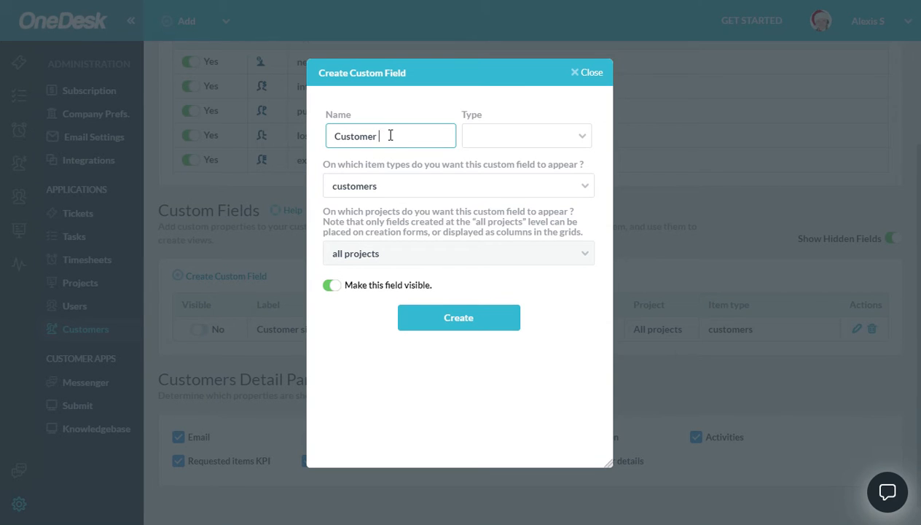
{"action": "type", "text": "Prior"}
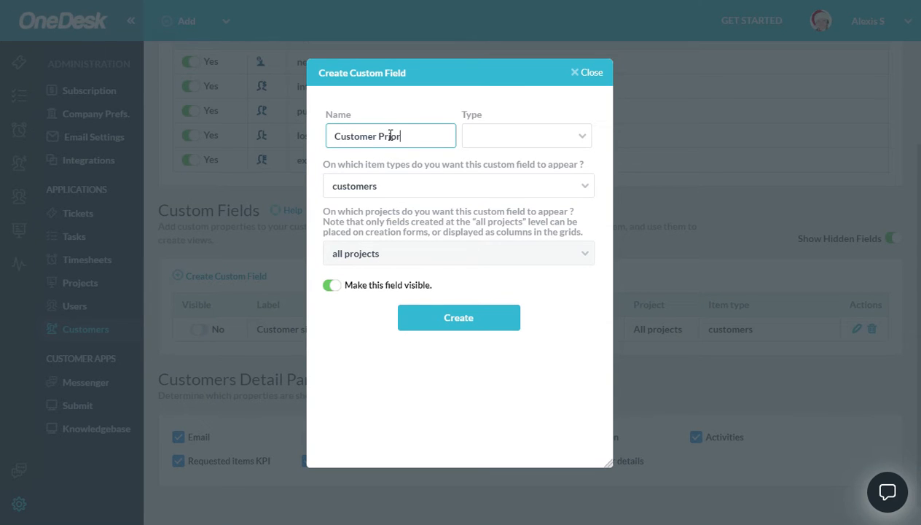
{"action": "left_click", "coordinate": [526, 135]}
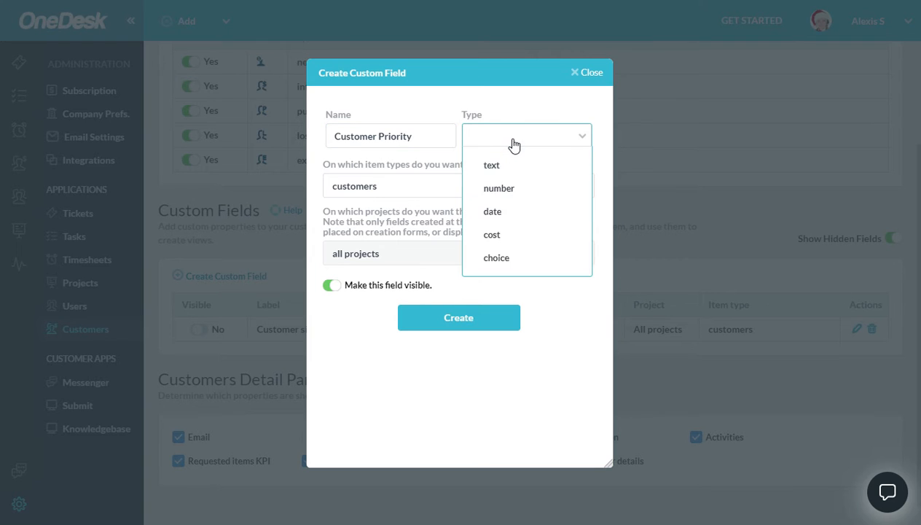
{"action": "left_click", "coordinate": [496, 258]}
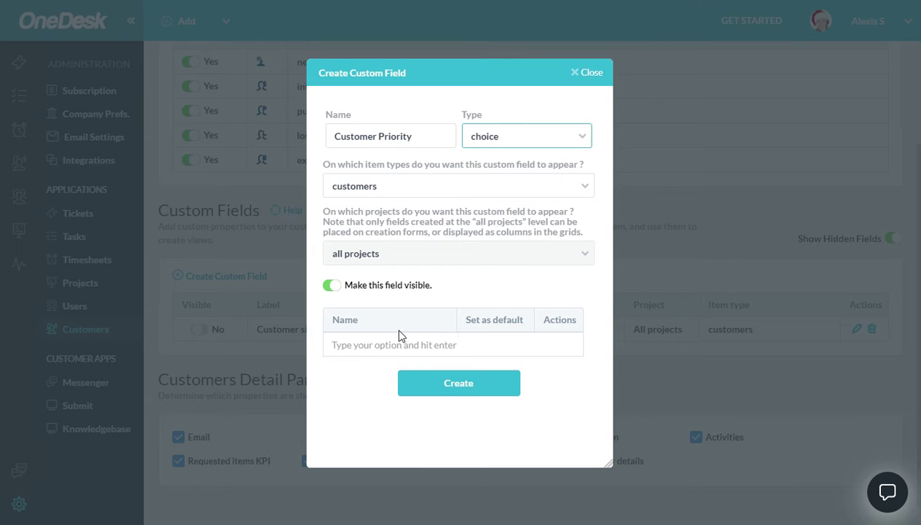
Add choice options Top Customer and Good Customer, removing the extra OK Customer.
{"action": "left_click", "coordinate": [453, 344]}
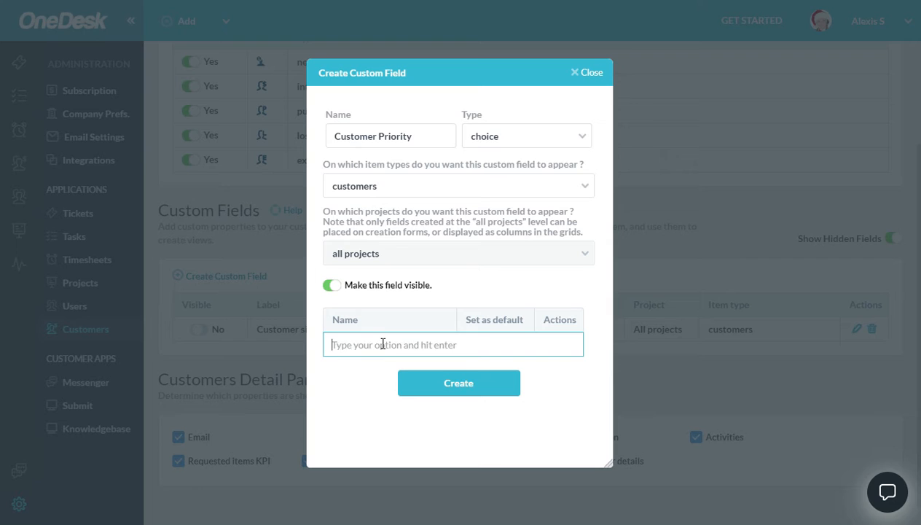
{"action": "type", "text": "Top Custom"}
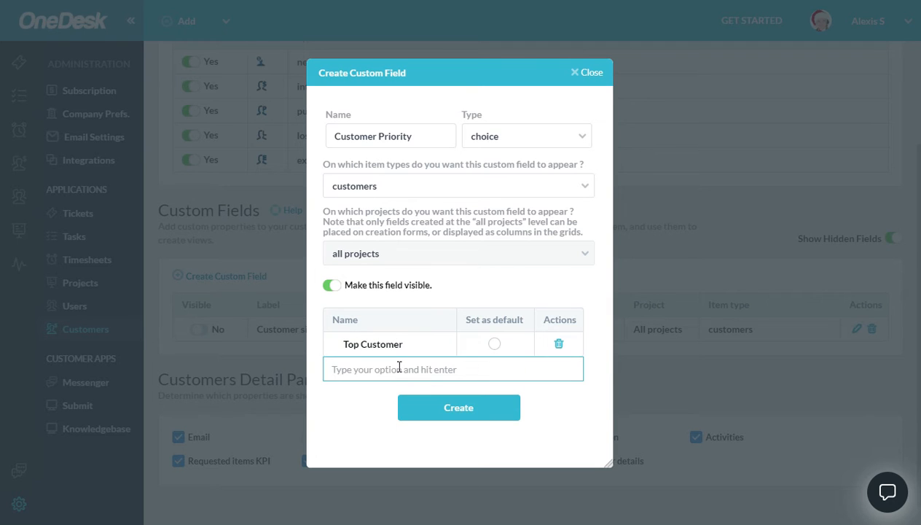
{"action": "type", "text": "Good C"}
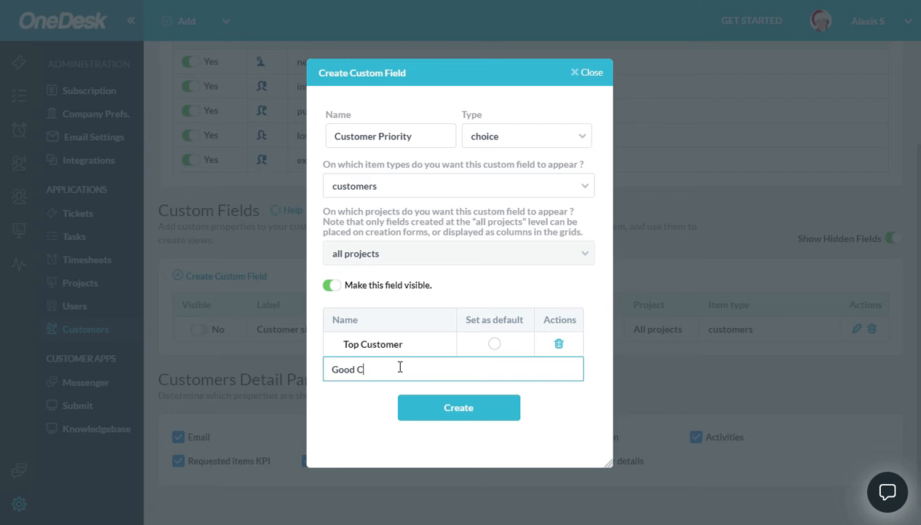
{"action": "key", "text": "Return"}
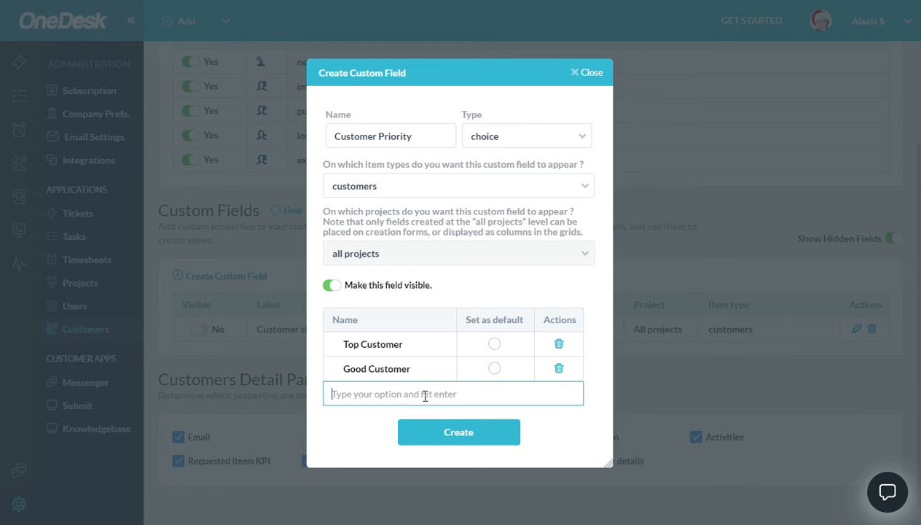
{"action": "type", "text": "OK Custo"}
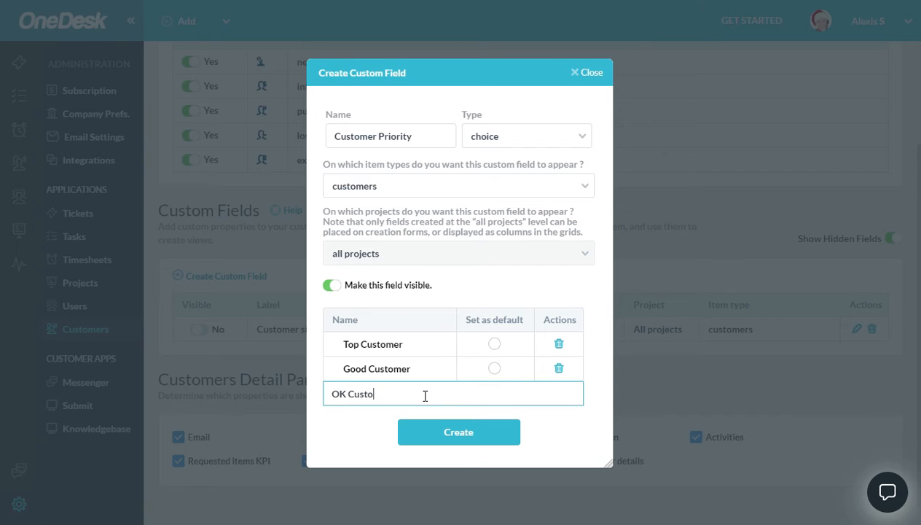
{"action": "key", "text": "Return"}
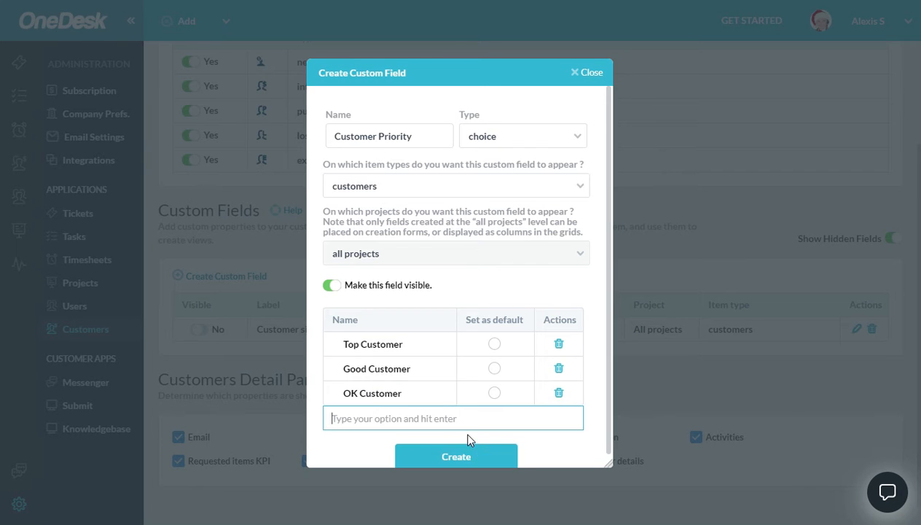
{"action": "mouse_move", "coordinate": [510, 368]}
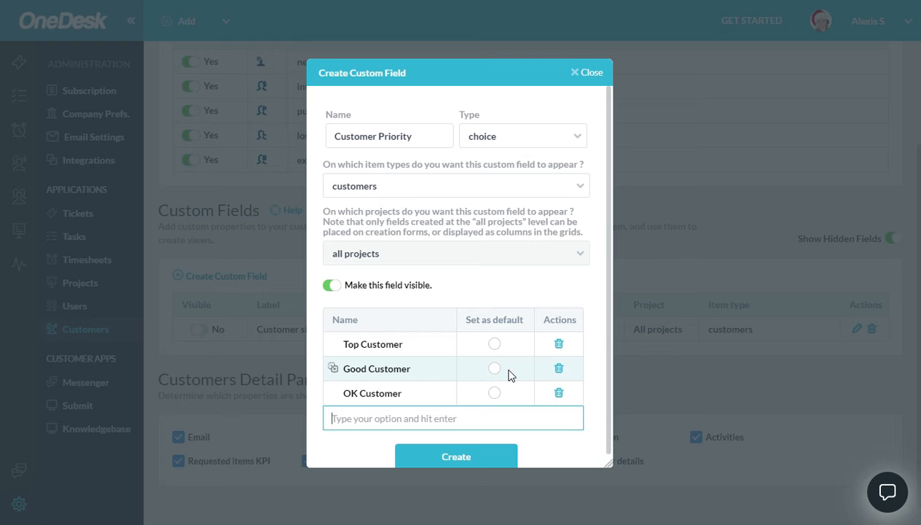
{"action": "mouse_move", "coordinate": [559, 393]}
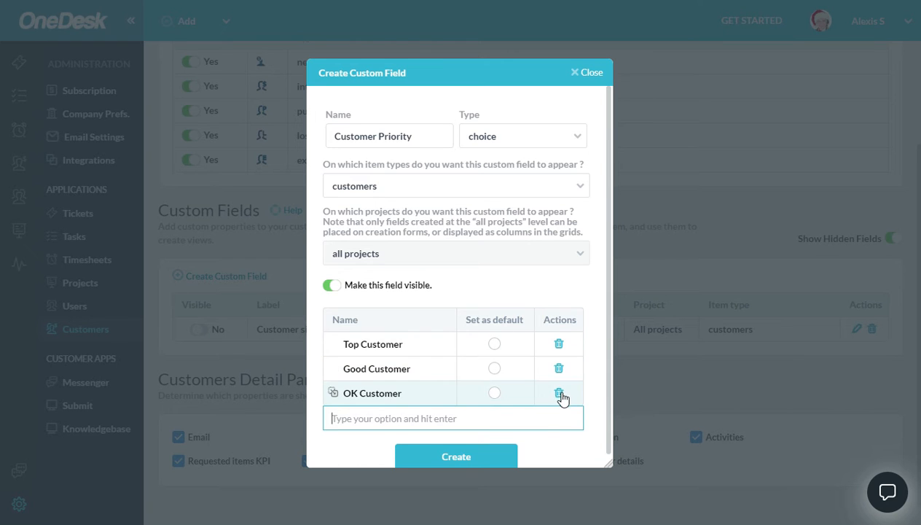
{"action": "left_click", "coordinate": [558, 393]}
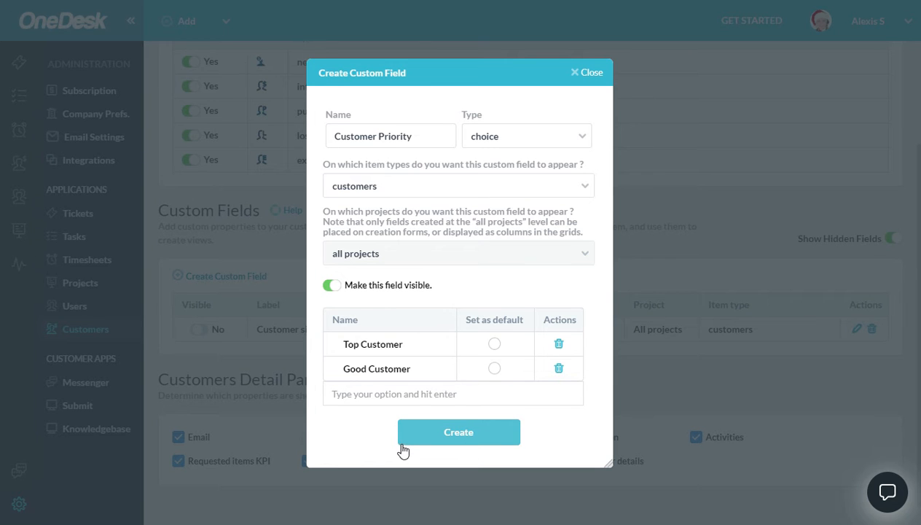
Create the Customer Priority field and scroll to it in the custom fields list.
{"action": "left_click", "coordinate": [458, 431]}
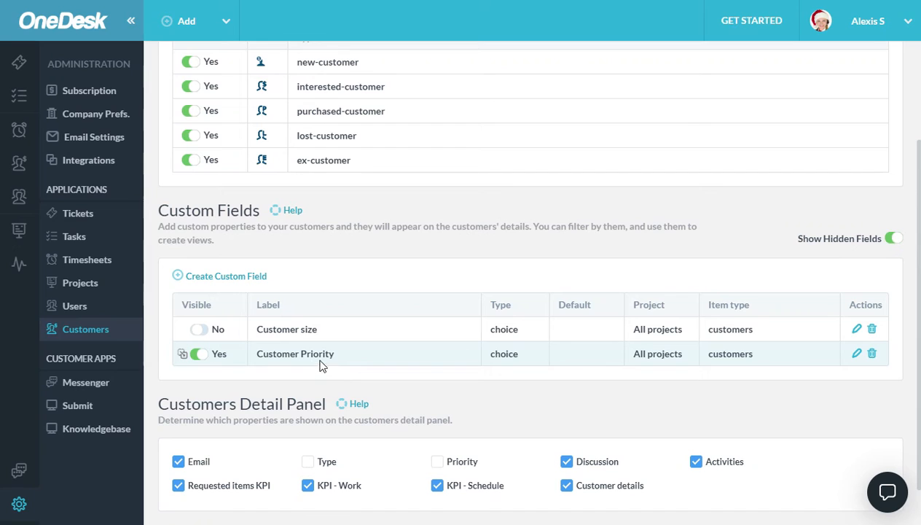
{"action": "mouse_move", "coordinate": [891, 360]}
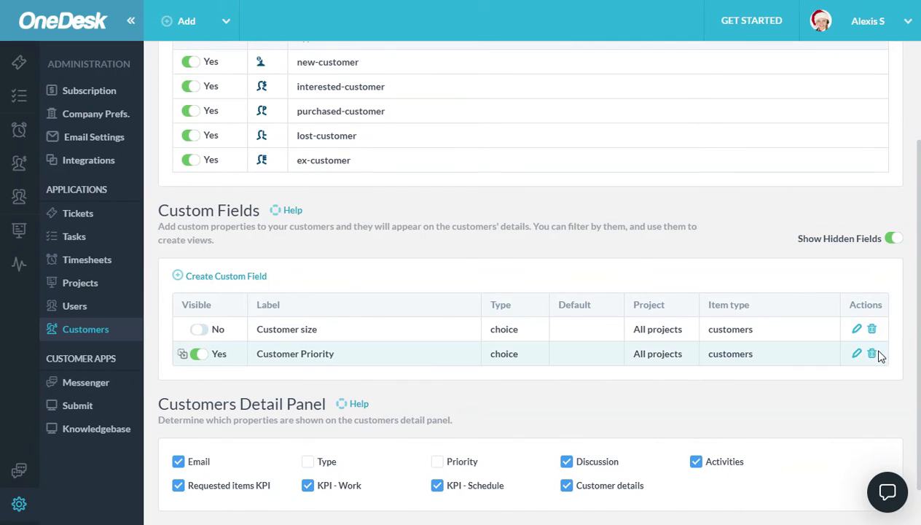
{"action": "scroll", "scroll_direction": "down", "scroll_amount": 3}
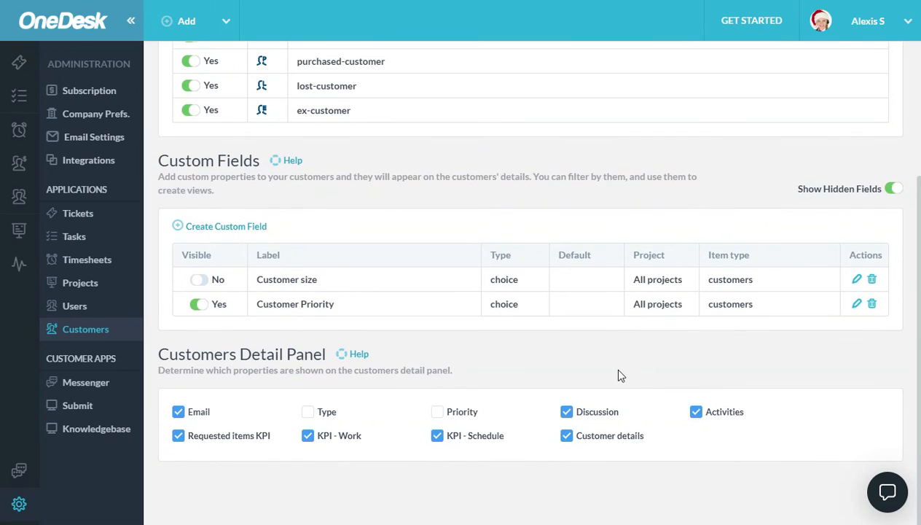
{"action": "mouse_move", "coordinate": [19, 162]}
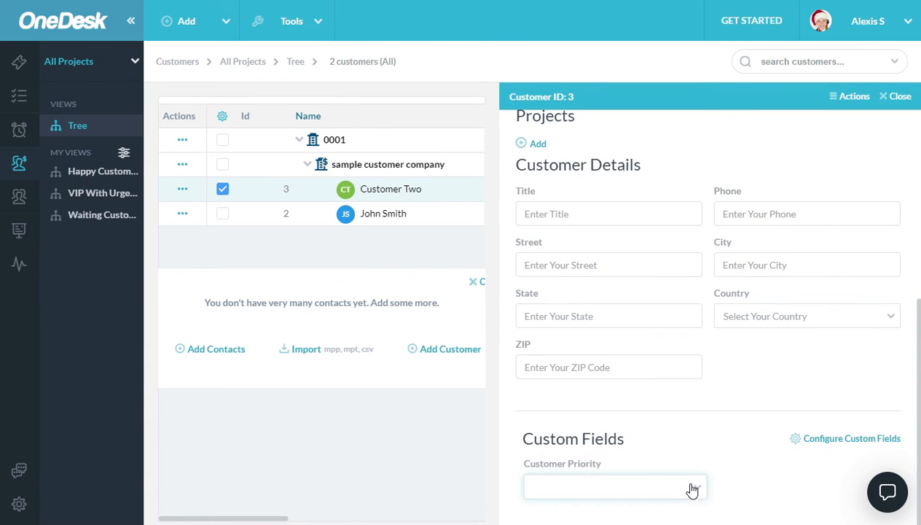
Choose Good Customer in Customer Two's Customer Priority dropdown.
{"action": "left_click", "coordinate": [614, 486]}
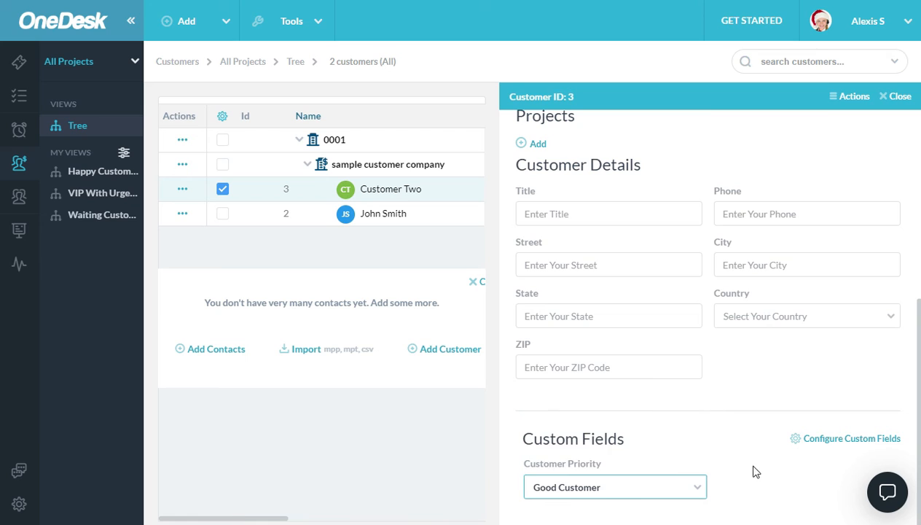
{"action": "mouse_move", "coordinate": [765, 488]}
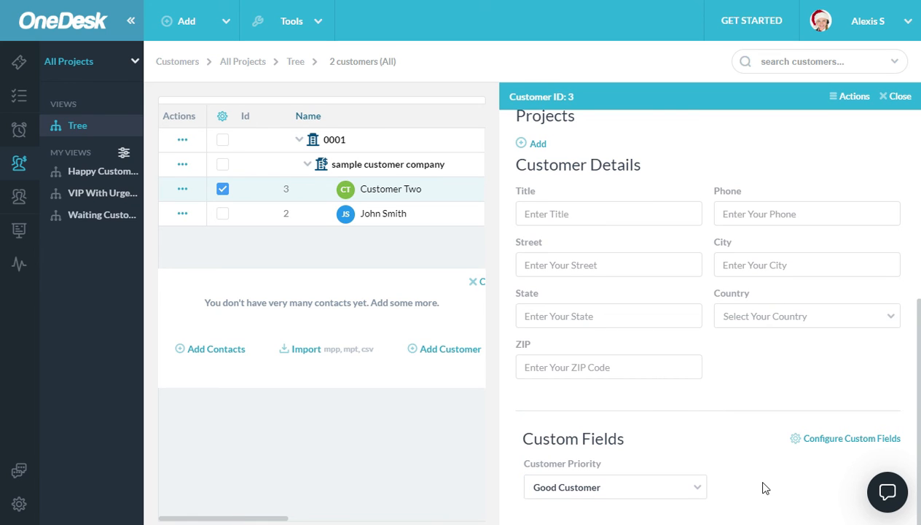
{"action": "mouse_move", "coordinate": [20, 504]}
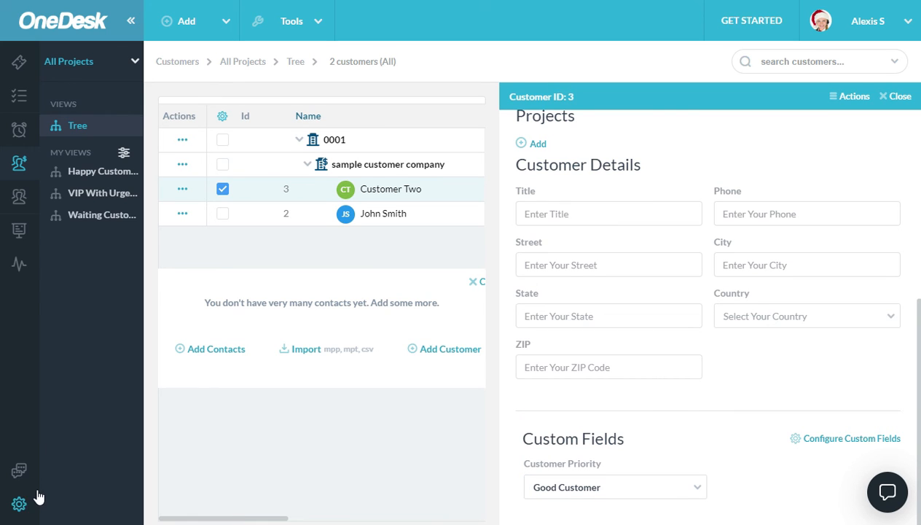
Uncheck Requested items KPI, KPI - Work, KPI - Schedule and Activities in the Customers Detail Panel.
{"action": "left_click", "coordinate": [19, 505]}
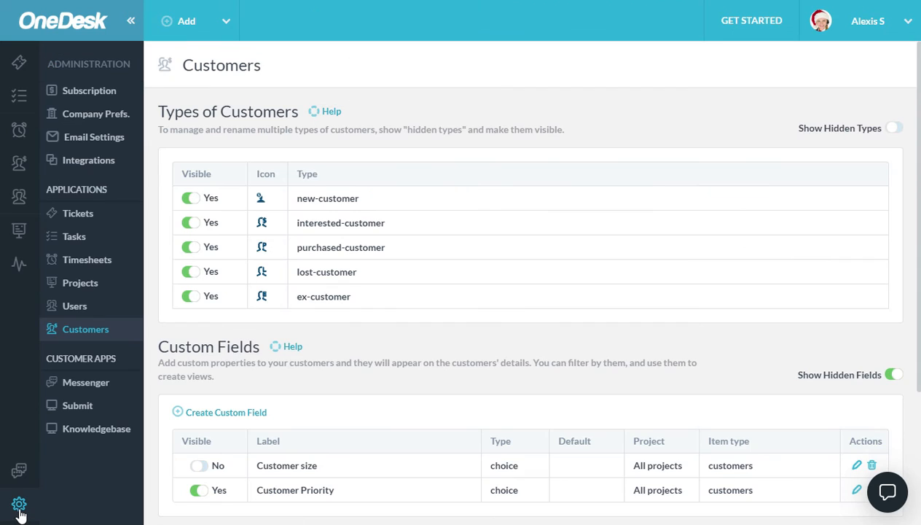
{"action": "scroll", "scroll_direction": "down", "scroll_amount": 3}
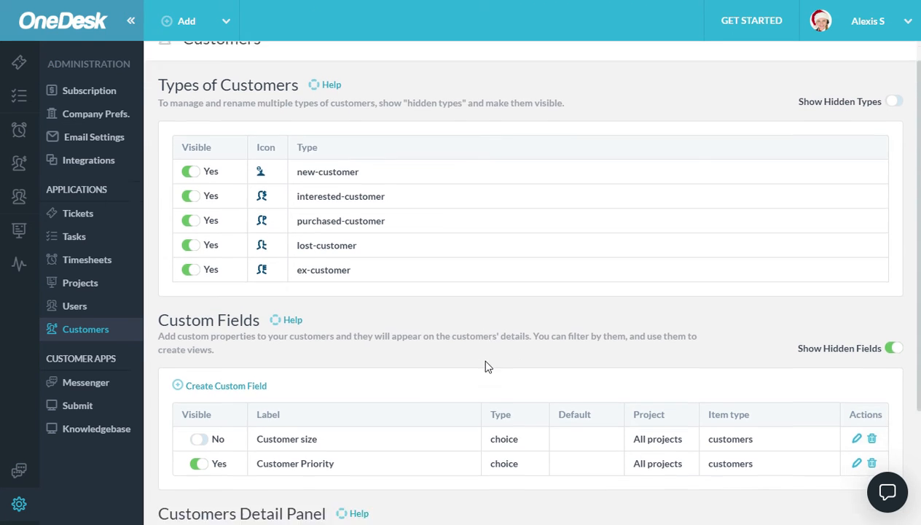
{"action": "scroll", "scroll_direction": "down", "scroll_amount": 3}
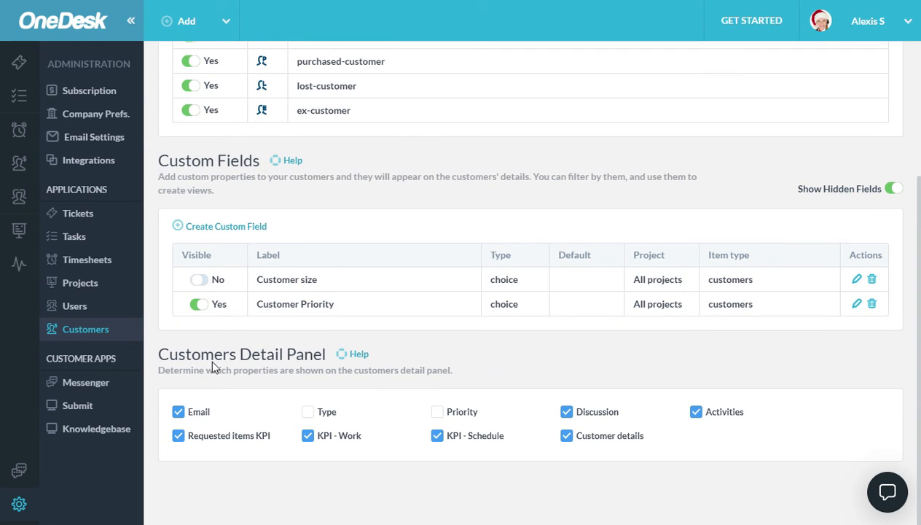
{"action": "mouse_move", "coordinate": [446, 388]}
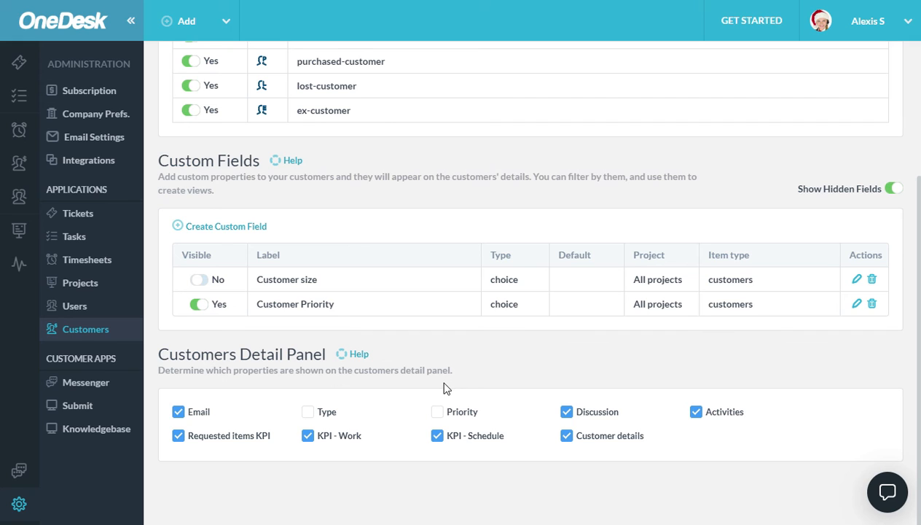
{"action": "left_click", "coordinate": [178, 435]}
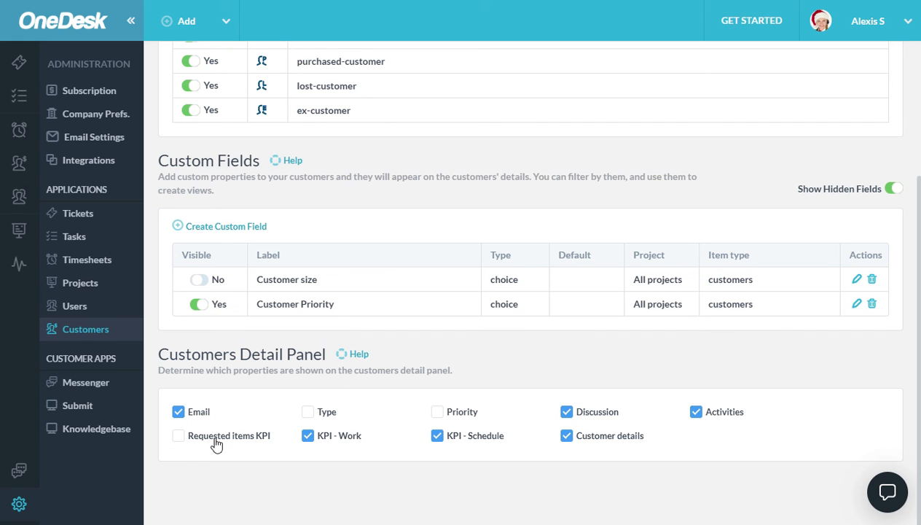
{"action": "left_click", "coordinate": [307, 435]}
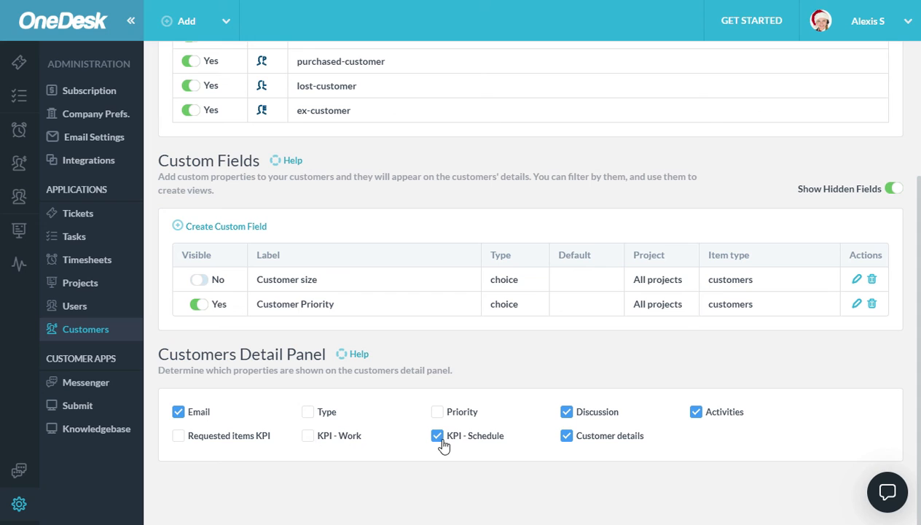
{"action": "left_click", "coordinate": [437, 435]}
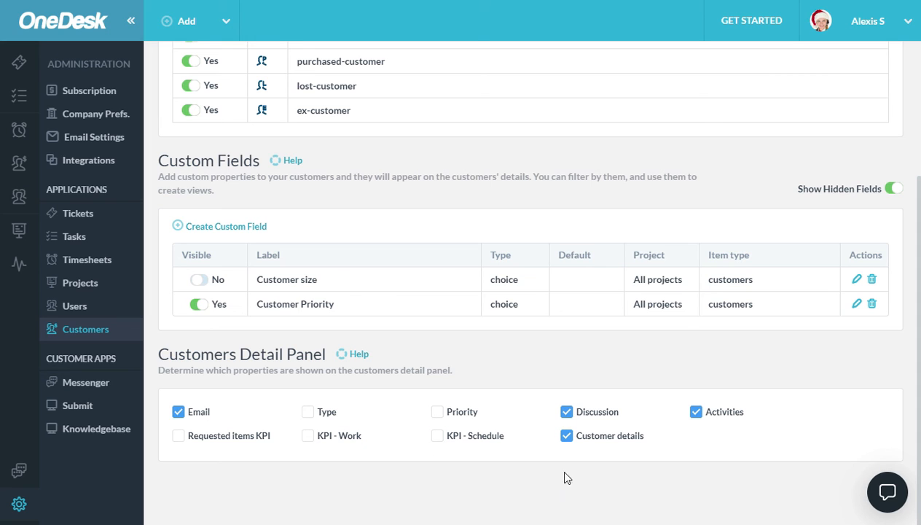
{"action": "left_click", "coordinate": [695, 411]}
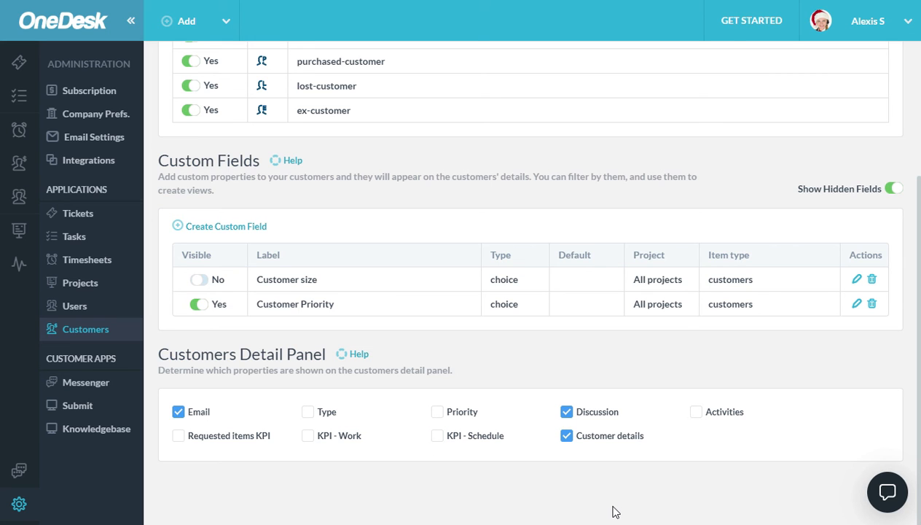
{"action": "mouse_move", "coordinate": [20, 161]}
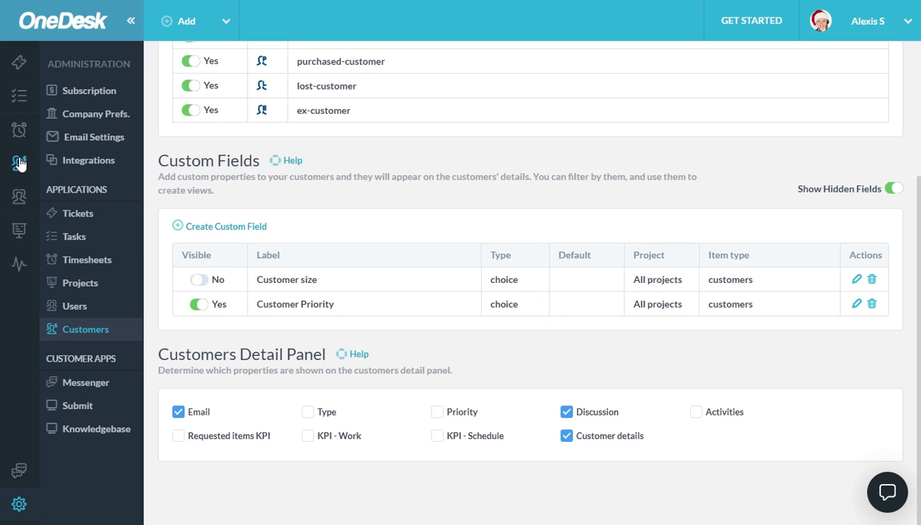
Return to Customer Two's details and scroll through the simplified panel.
{"action": "left_click", "coordinate": [20, 162]}
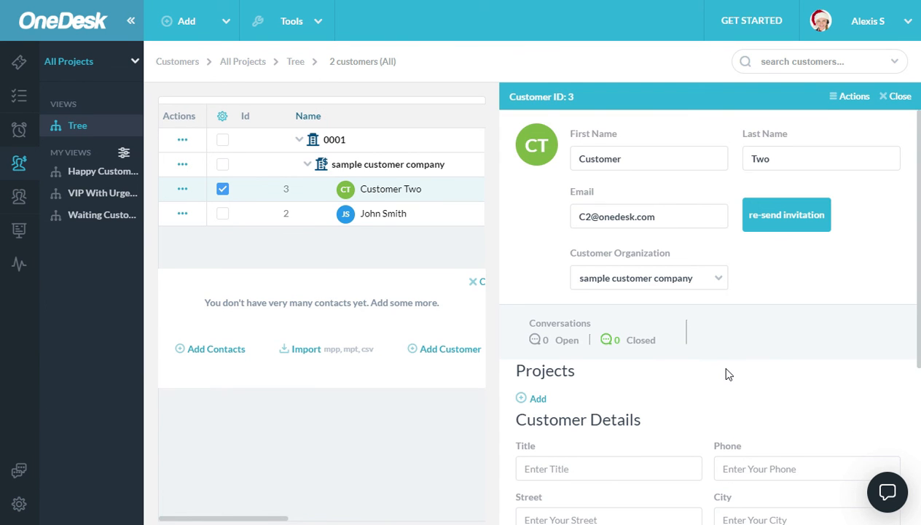
{"action": "scroll", "scroll_direction": "down", "scroll_amount": 3}
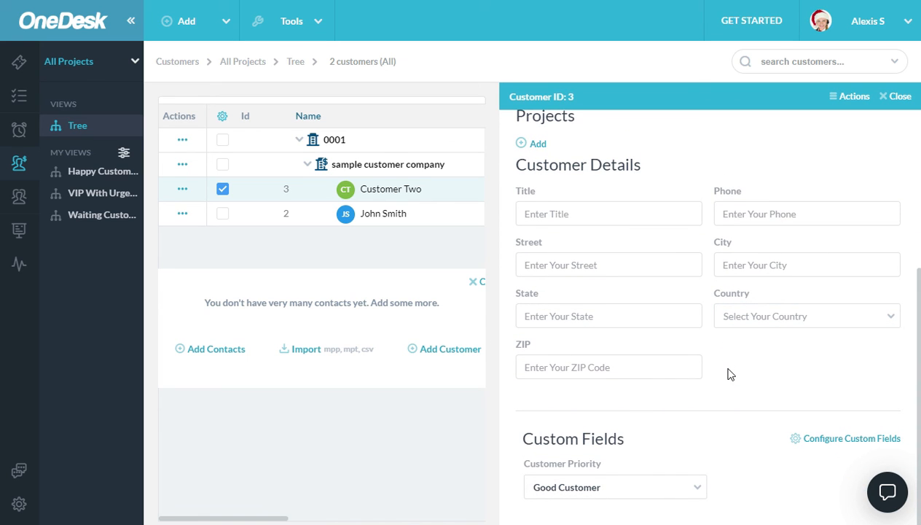
{"action": "mouse_move", "coordinate": [731, 385]}
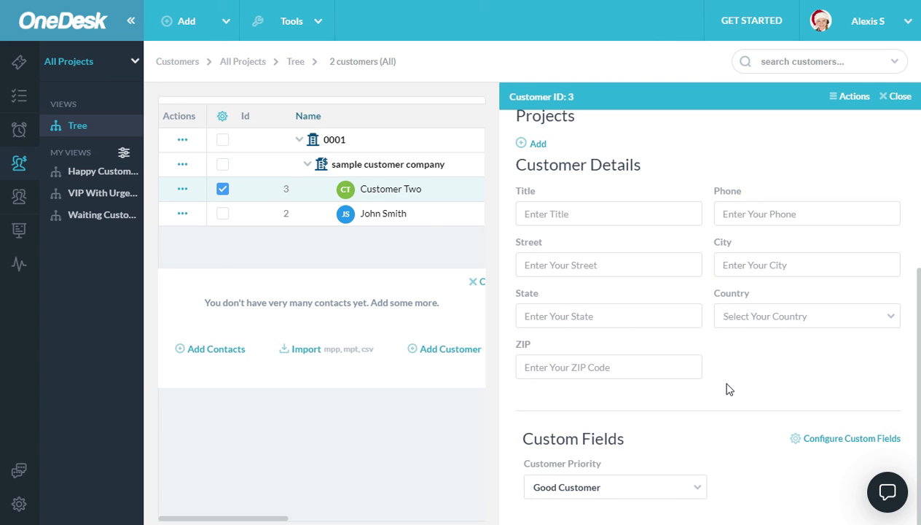
{"action": "scroll", "scroll_direction": "up", "scroll_amount": 3}
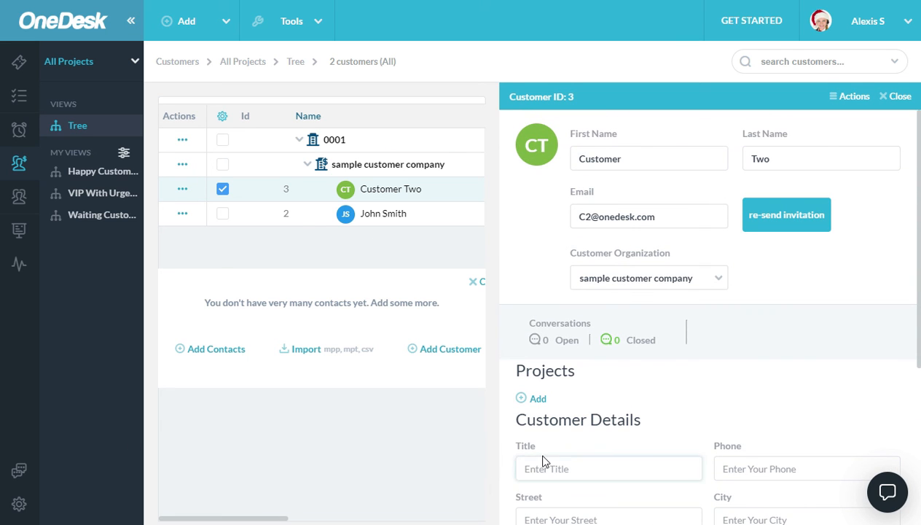
{"action": "mouse_move", "coordinate": [368, 466]}
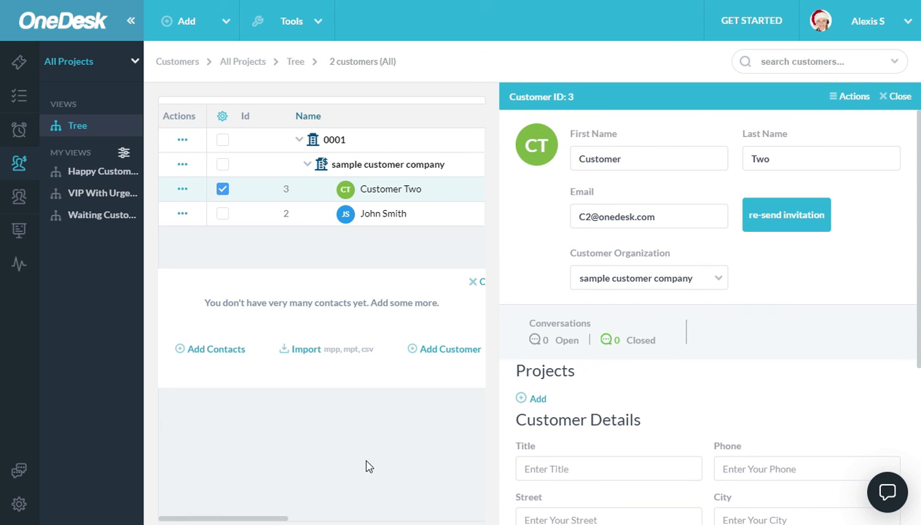